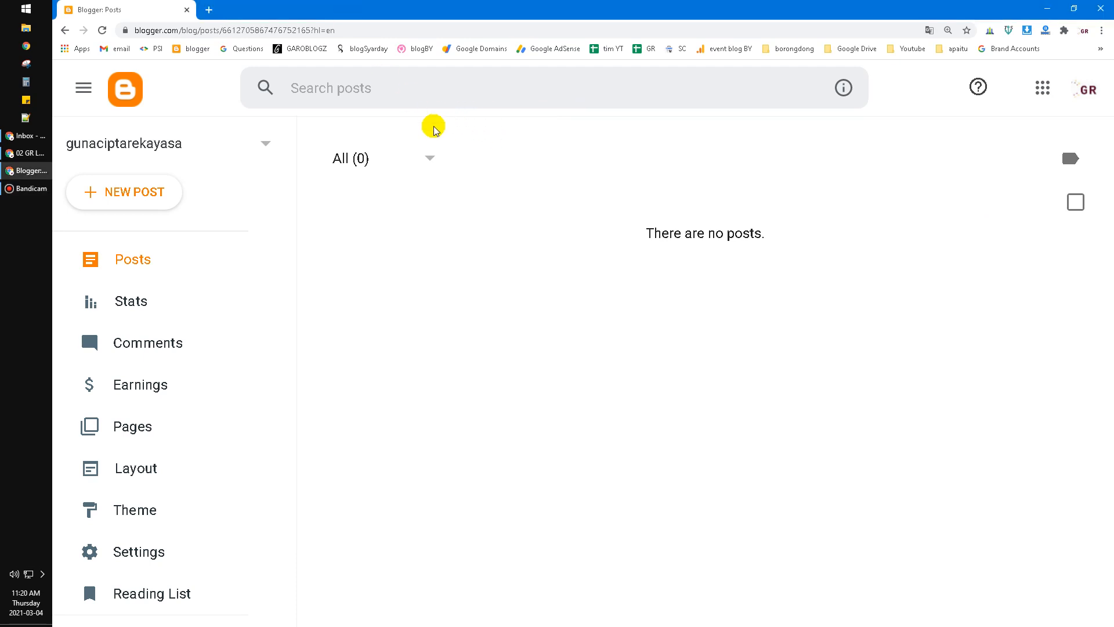
{"action": "mouse_move", "coordinate": [458, 254]}
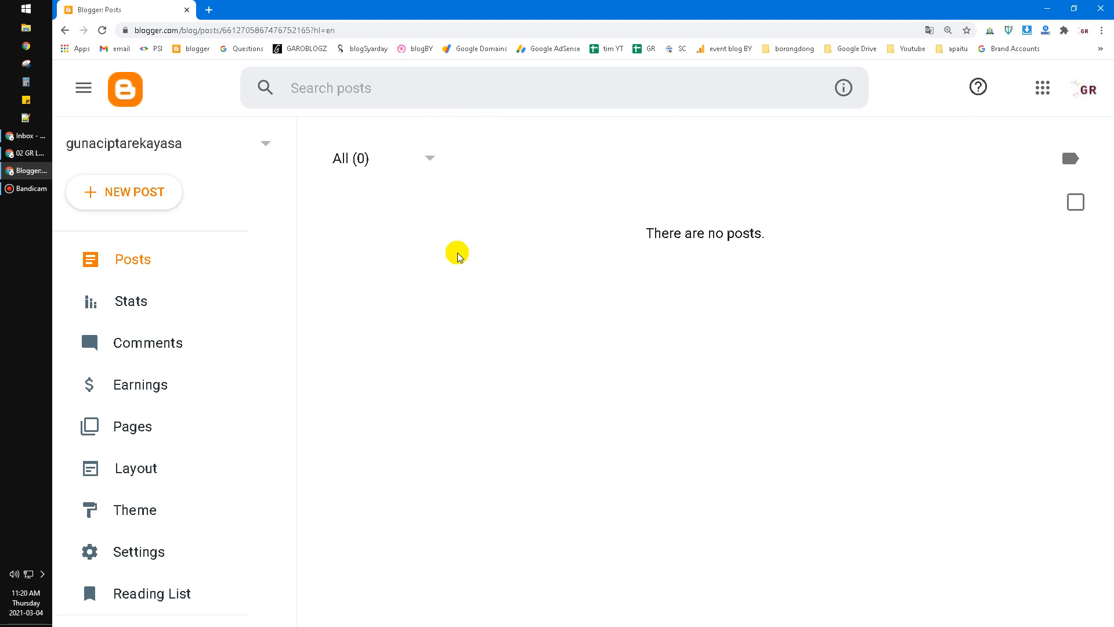
{"action": "mouse_move", "coordinate": [454, 254]}
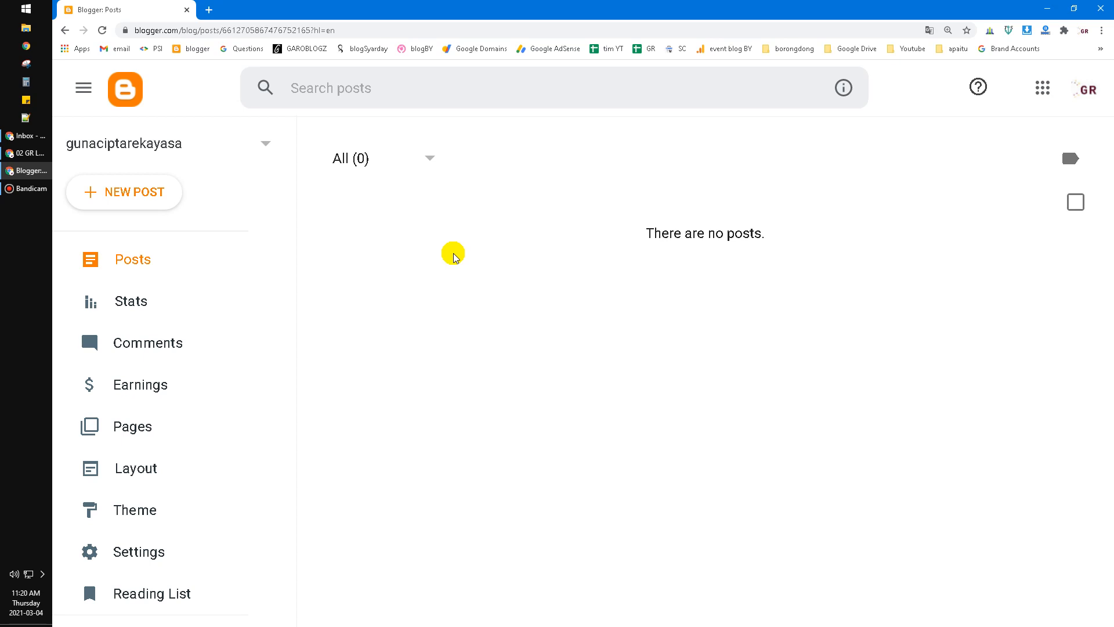
{"action": "mouse_move", "coordinate": [390, 183]}
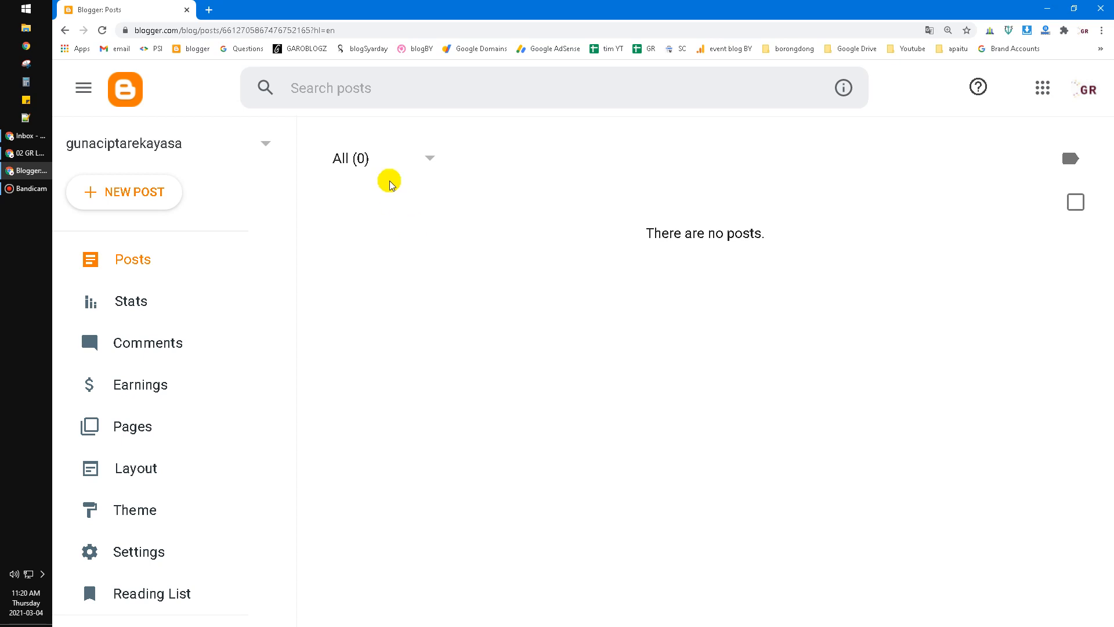
{"action": "mouse_move", "coordinate": [454, 214]}
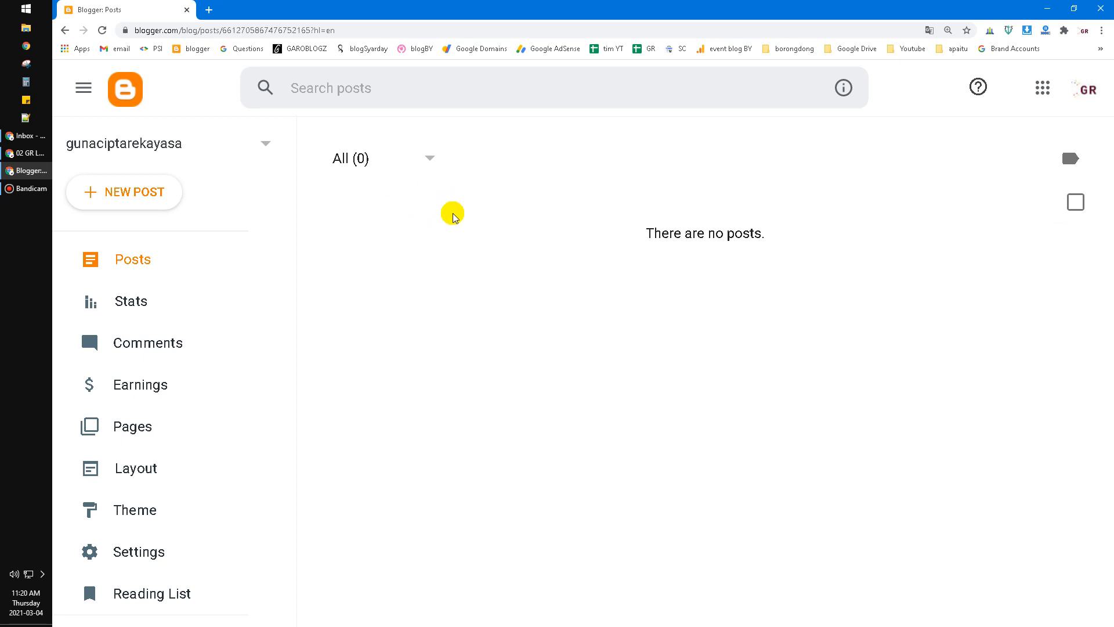
{"action": "mouse_move", "coordinate": [446, 211]}
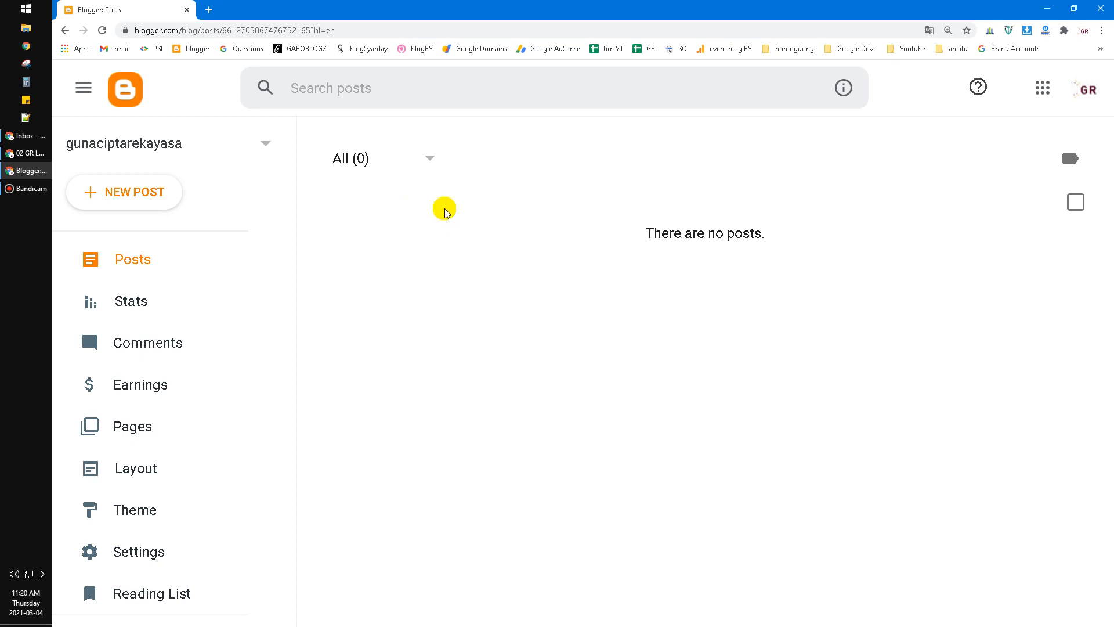
{"action": "mouse_move", "coordinate": [435, 211]}
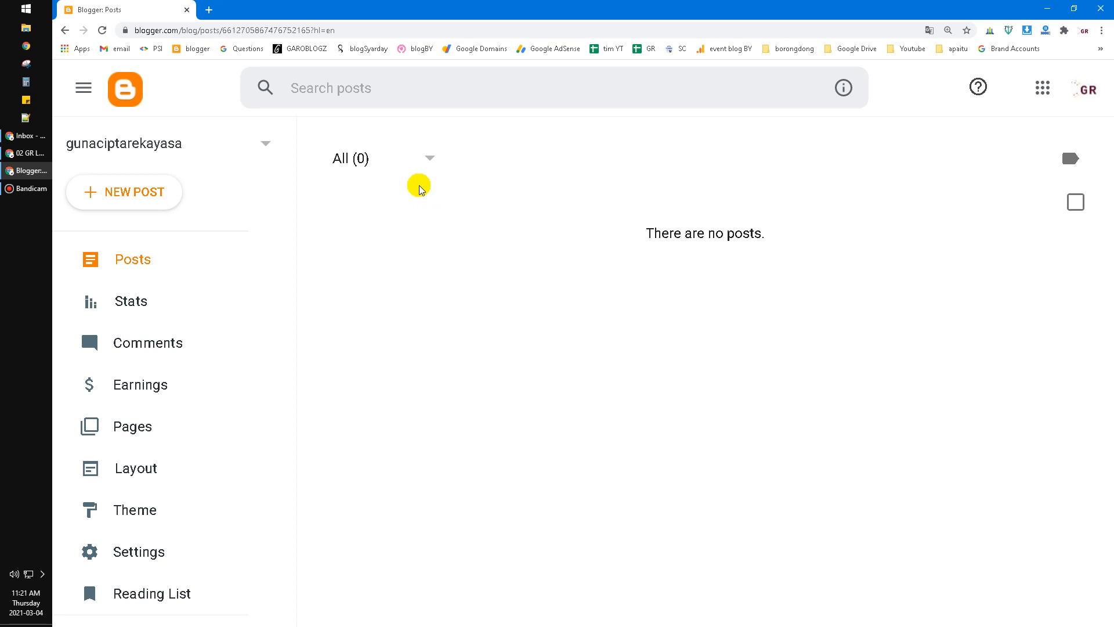
{"action": "mouse_move", "coordinate": [435, 5]}
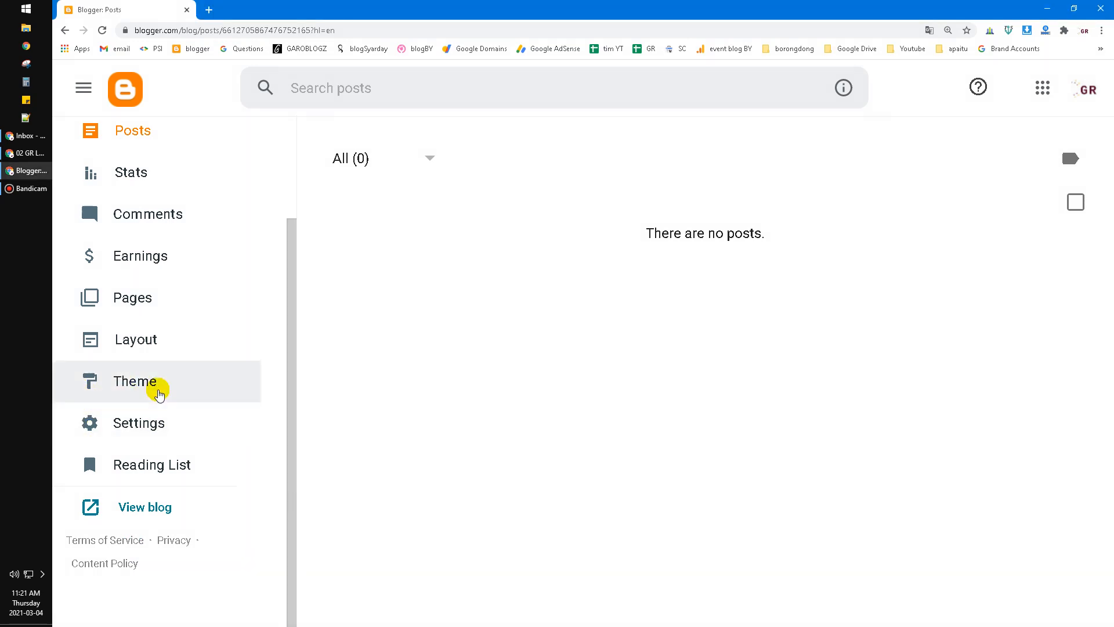
- Go to the blog's Settings and scroll past Basic, Privacy, Publishing, Comments and Email to Permissions
{"action": "left_click", "coordinate": [139, 422]}
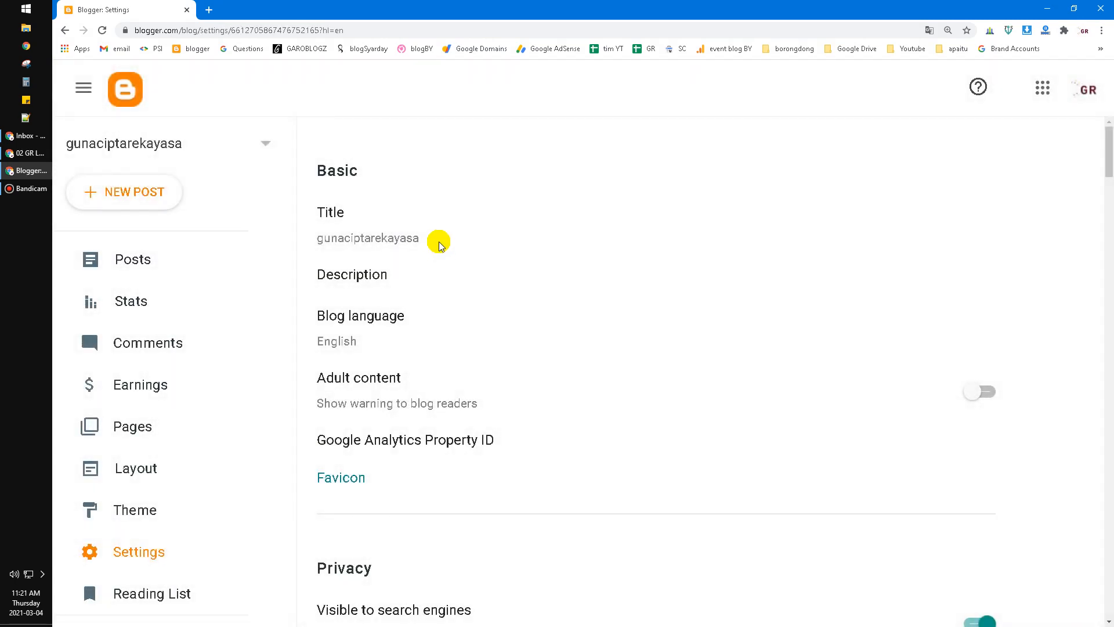
{"action": "scroll", "scroll_direction": "down", "scroll_amount": 3}
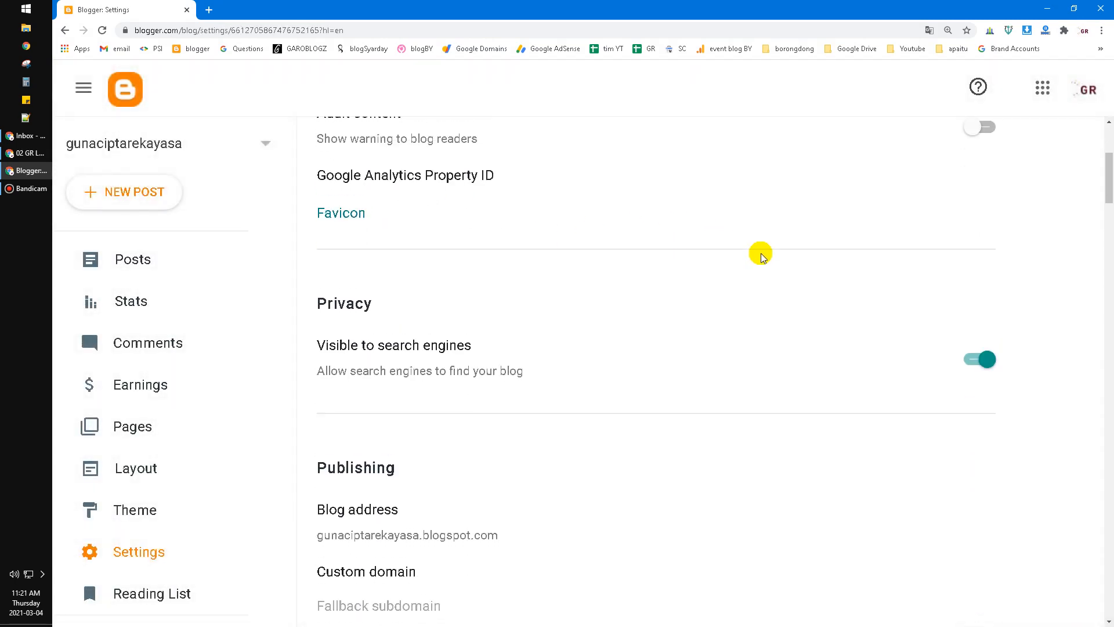
{"action": "scroll", "scroll_direction": "down", "scroll_amount": 3}
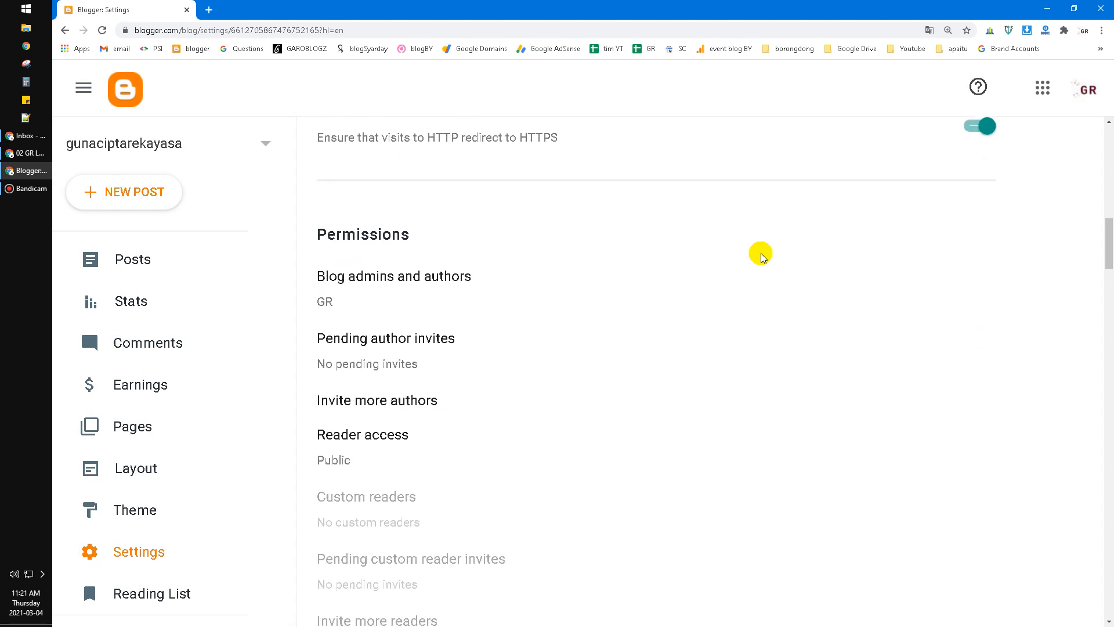
{"action": "scroll", "scroll_direction": "down", "scroll_amount": 3}
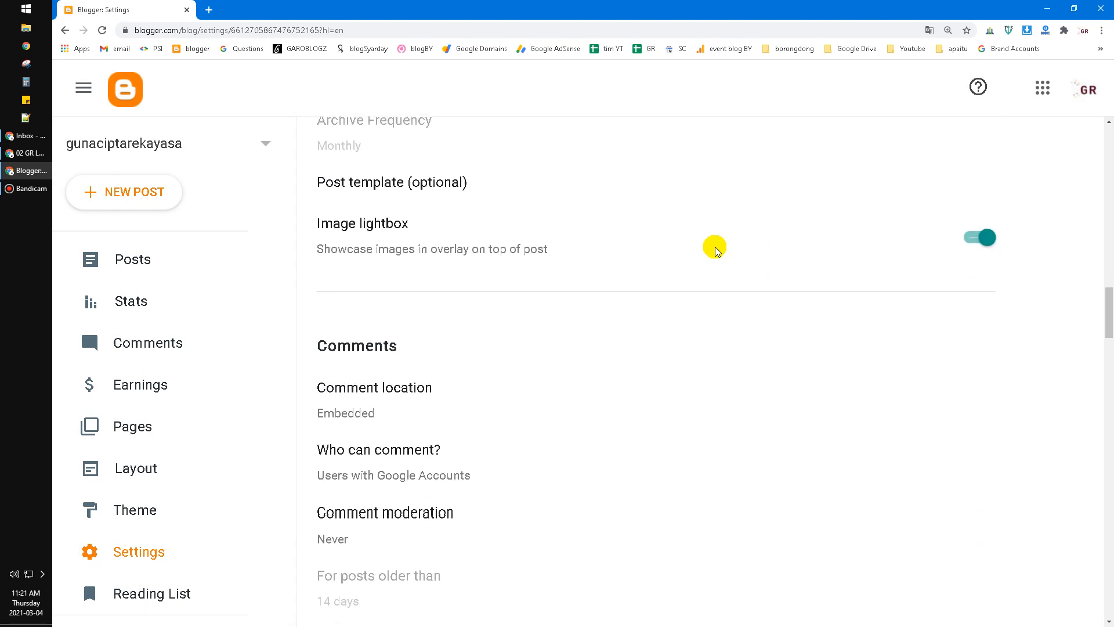
{"action": "scroll", "scroll_direction": "down", "scroll_amount": 3}
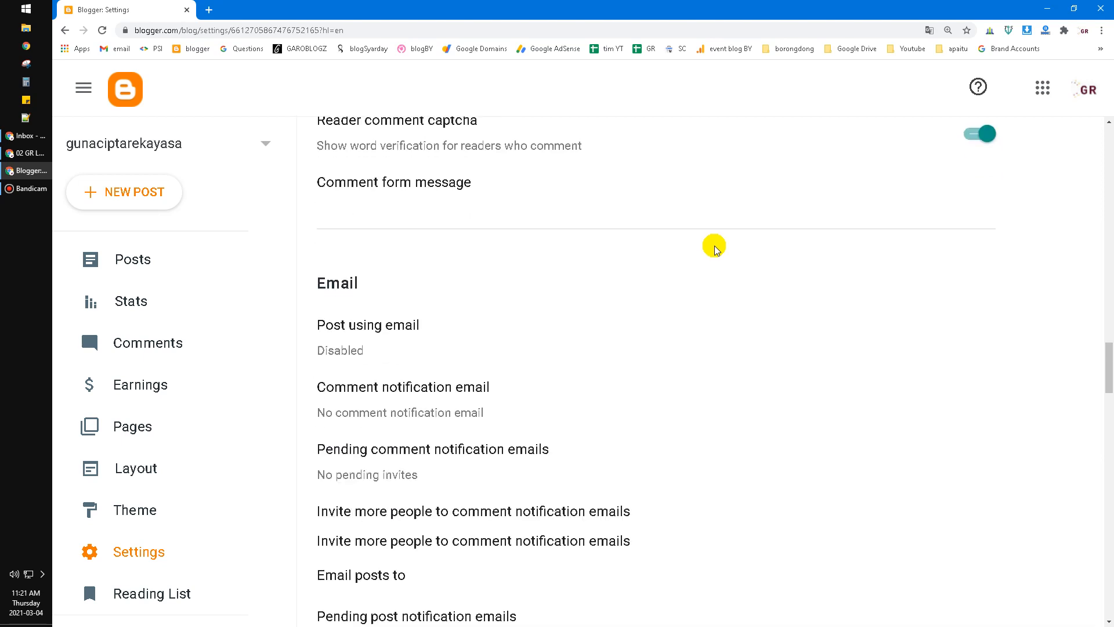
{"action": "scroll", "scroll_direction": "down", "scroll_amount": 3}
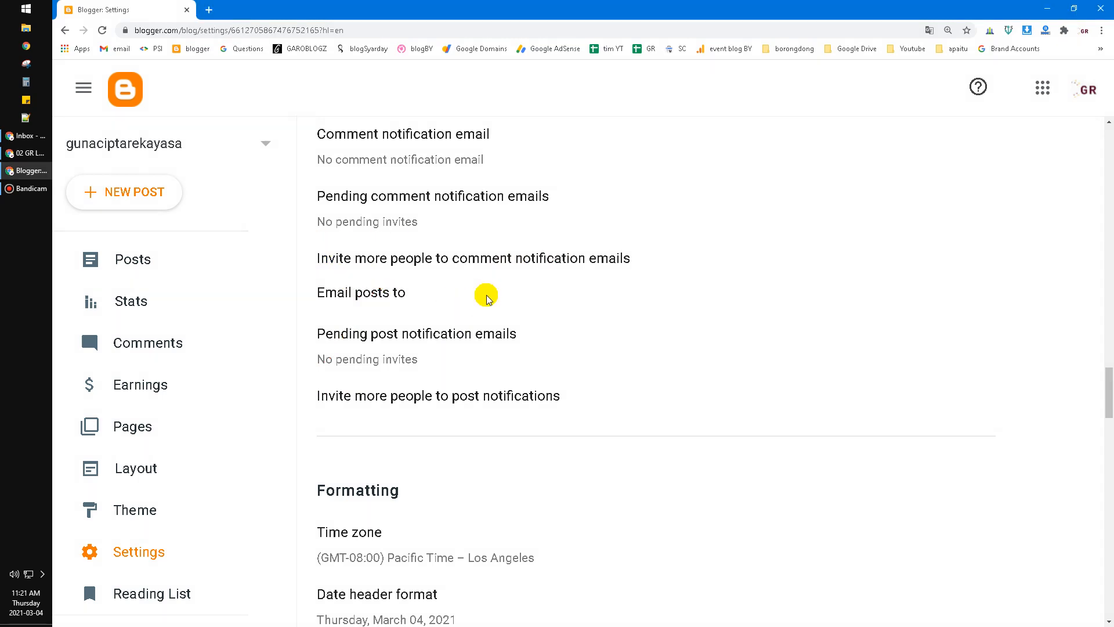
{"action": "mouse_move", "coordinate": [666, 297]}
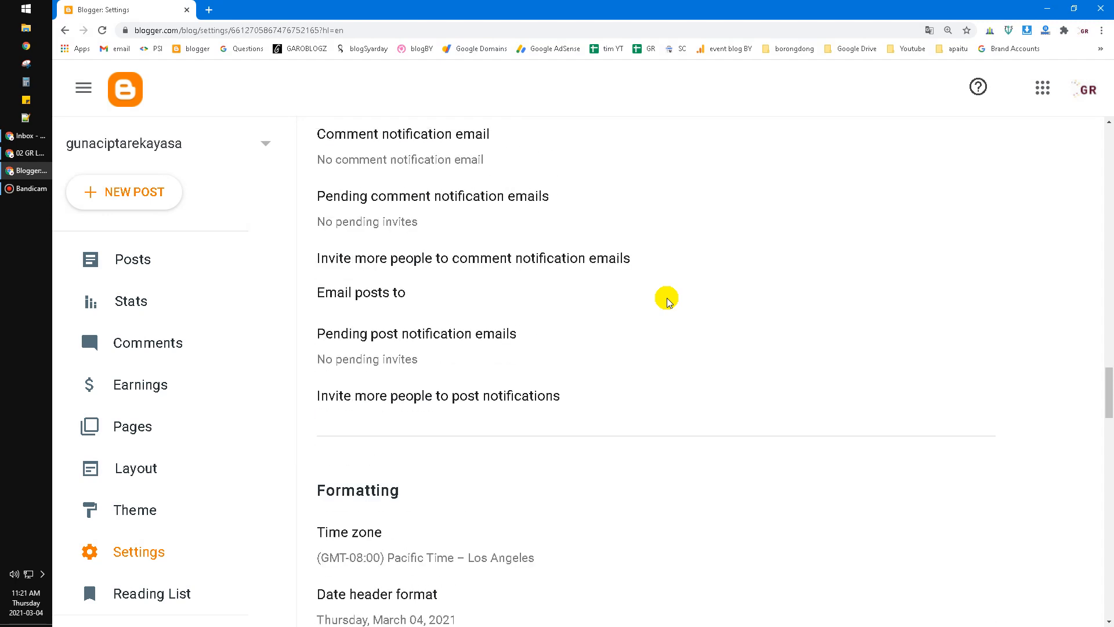
{"action": "scroll", "scroll_direction": "down", "scroll_amount": 3}
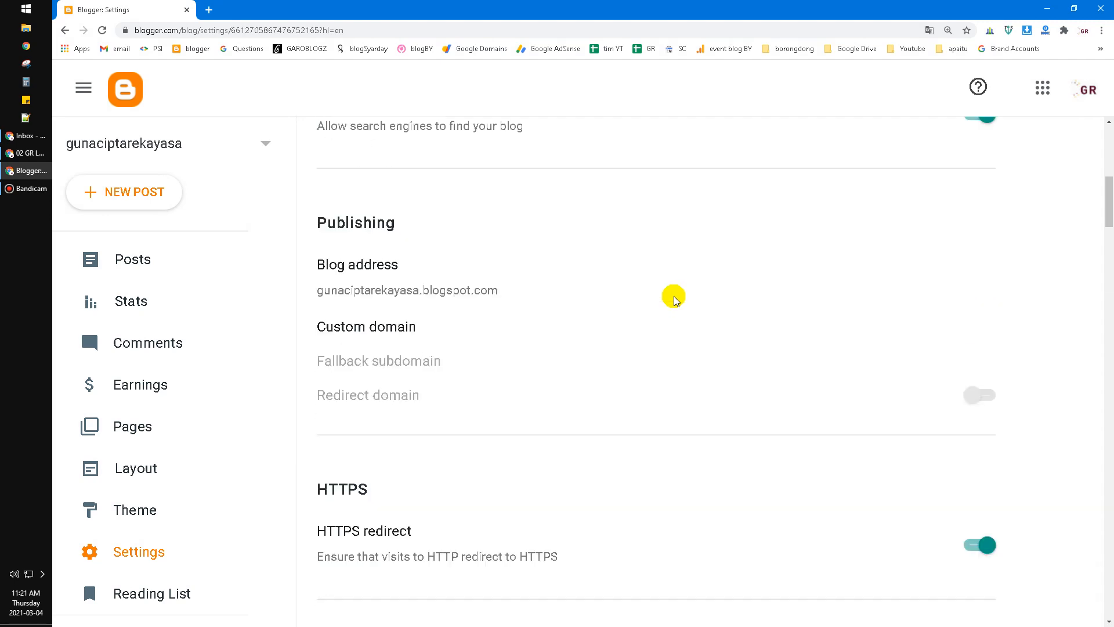
{"action": "scroll", "scroll_direction": "down", "scroll_amount": 3}
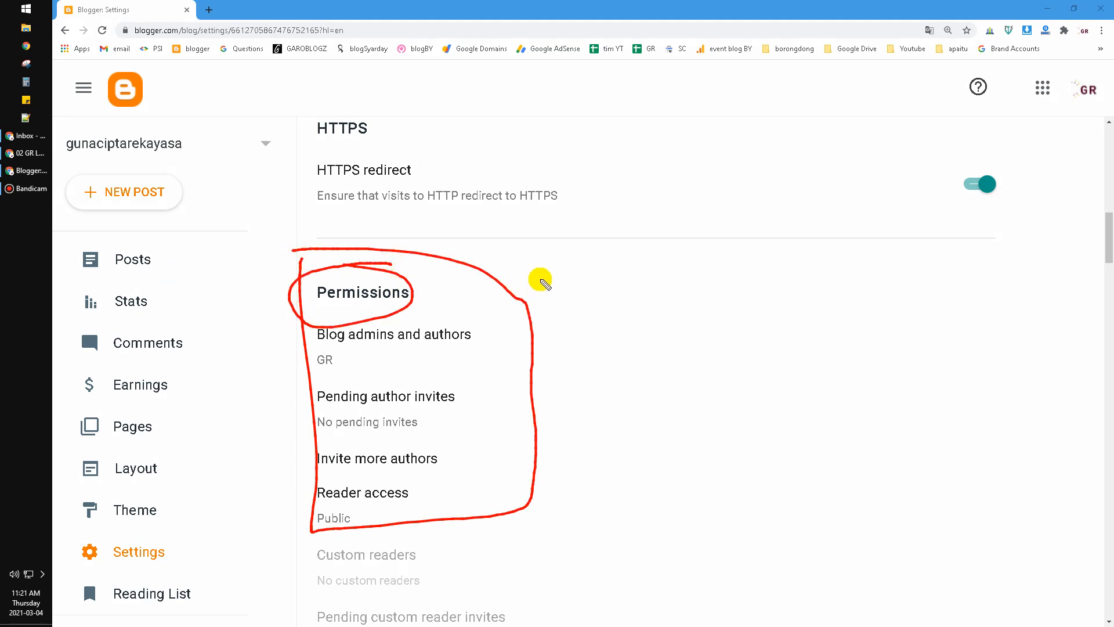
{"action": "mouse_move", "coordinate": [507, 275]}
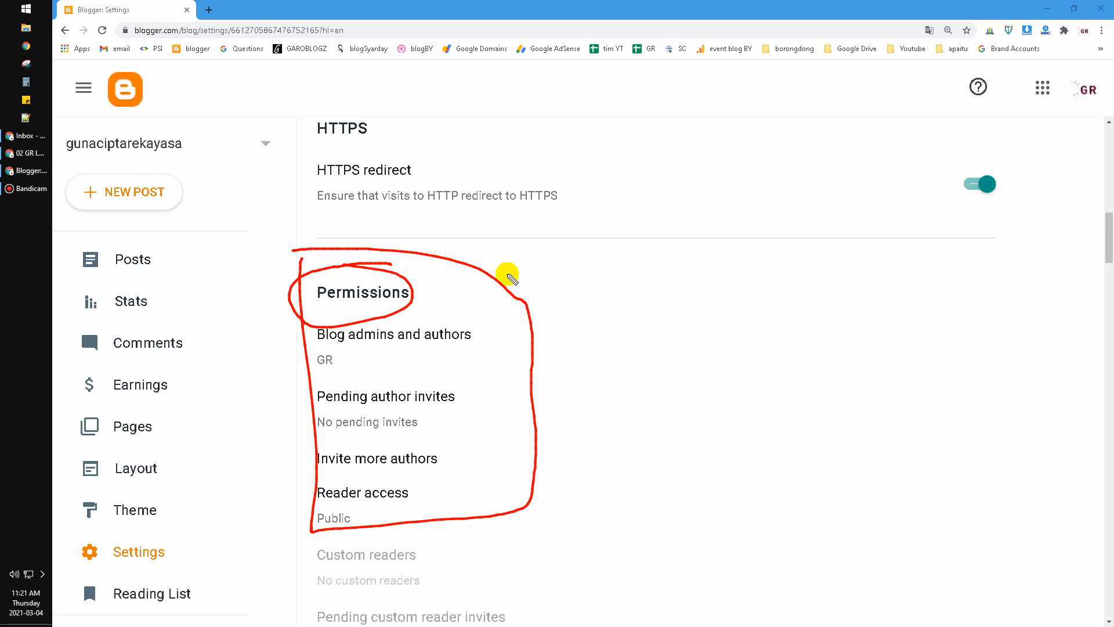
{"action": "mouse_move", "coordinate": [670, 240]}
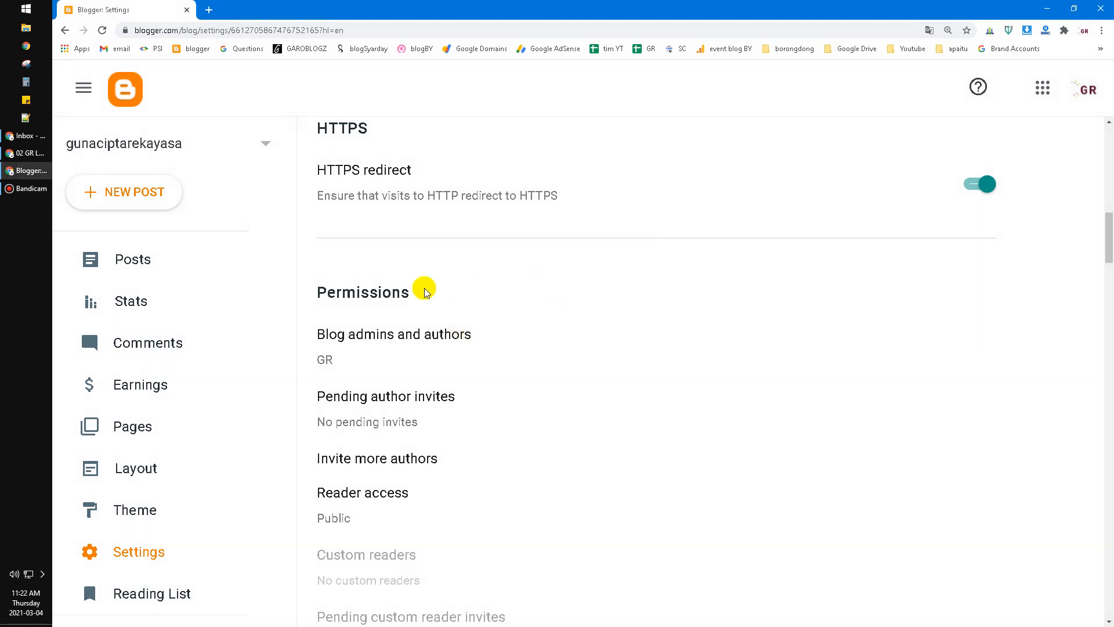
{"action": "scroll", "scroll_direction": "down", "scroll_amount": 3}
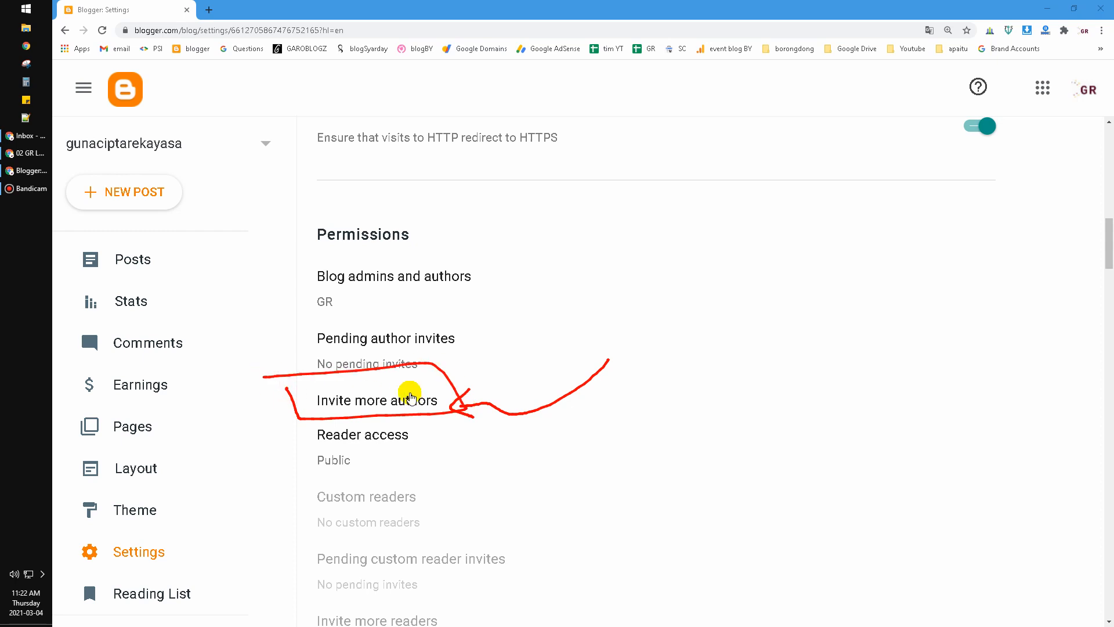
- Invite a new author by entering a gmail address and sending, which reports the invitee already exists
{"action": "left_click", "coordinate": [377, 400]}
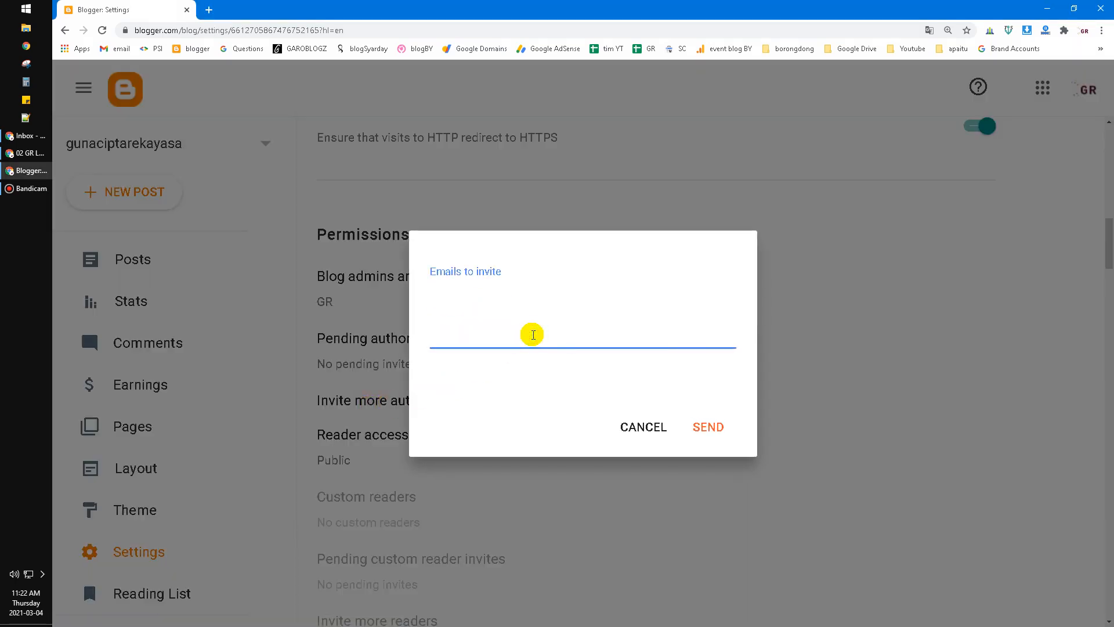
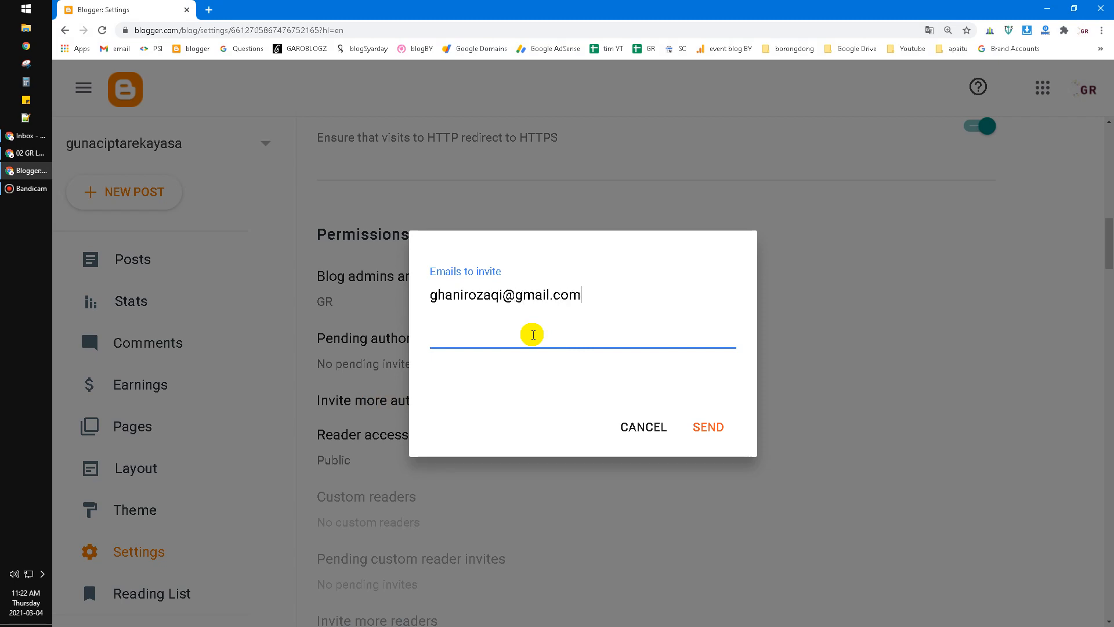
{"action": "left_click", "coordinate": [707, 427]}
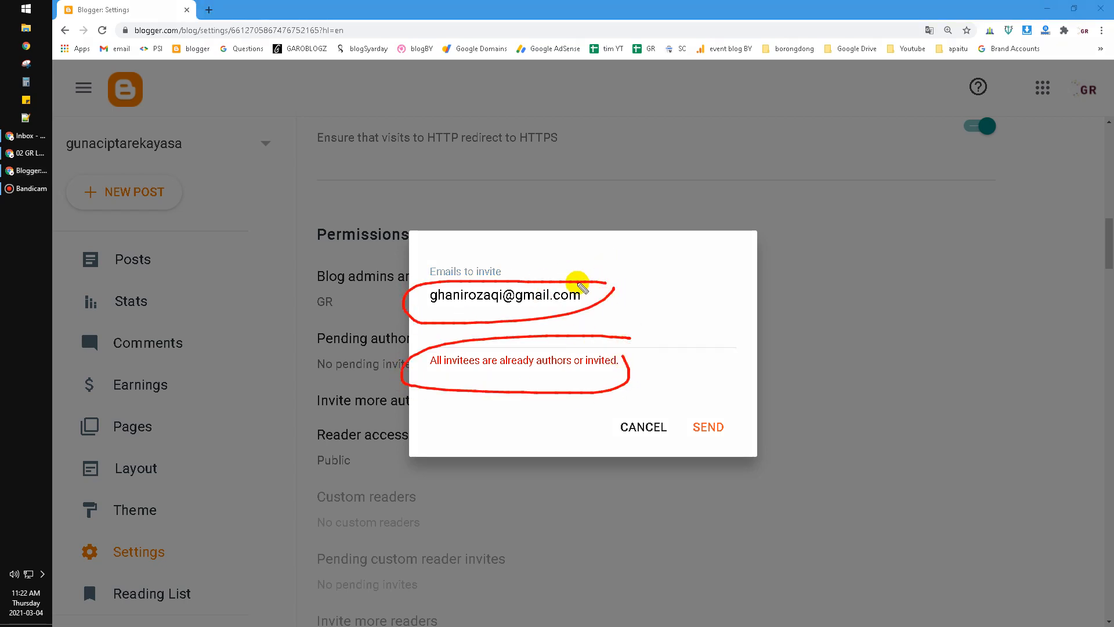
{"action": "left_click", "coordinate": [505, 294]}
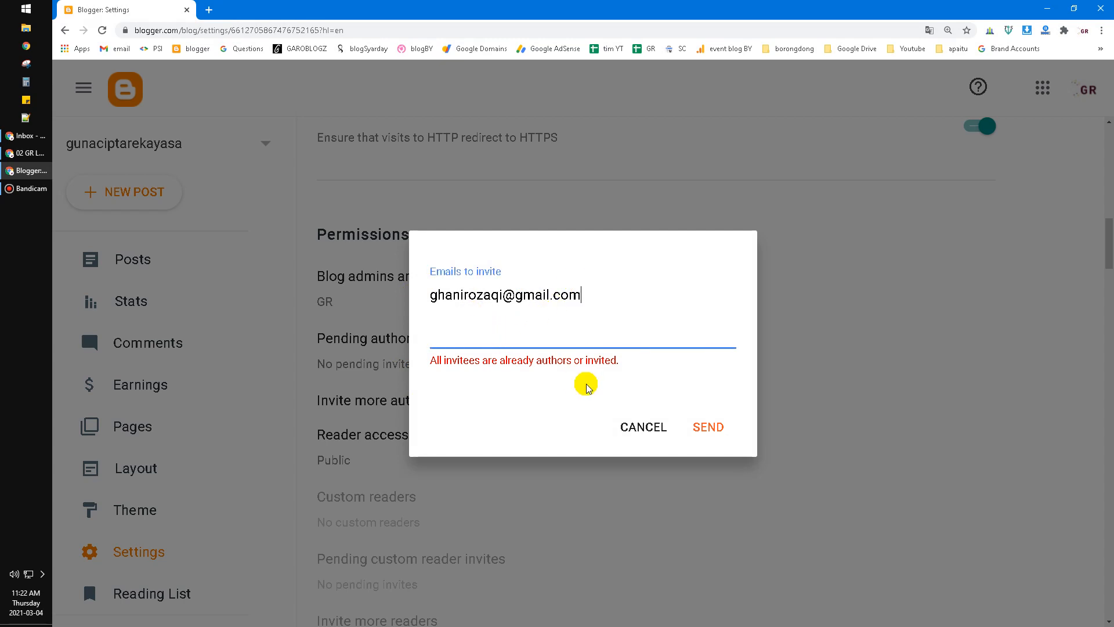
{"action": "mouse_move", "coordinate": [662, 423]}
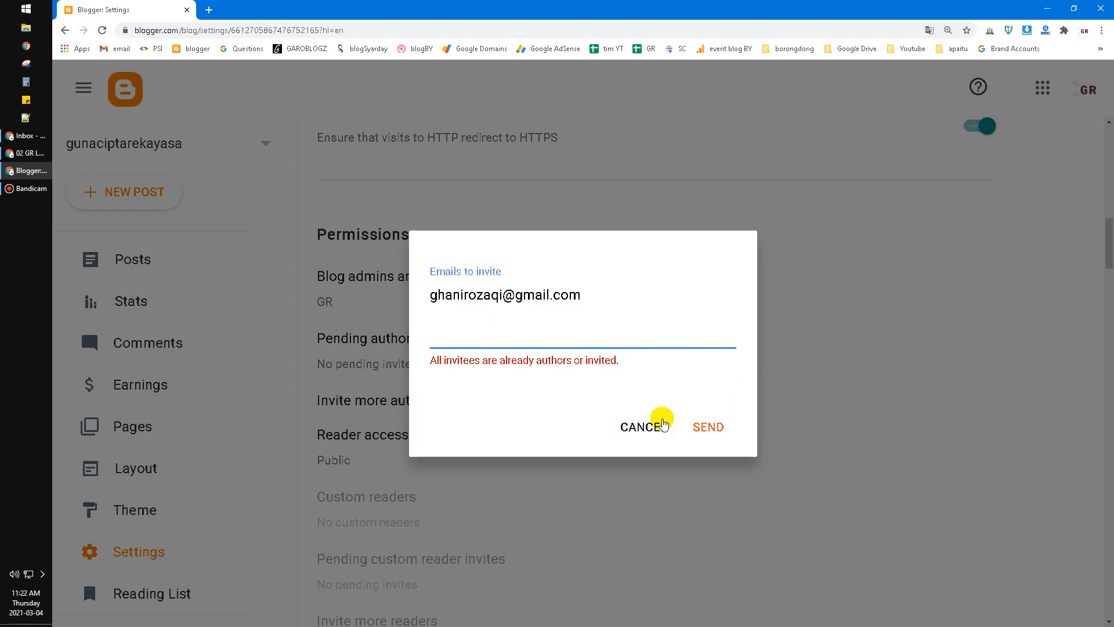
- Cancel the invite dialog and bring up the Blog admins and authors role list
{"action": "left_click", "coordinate": [638, 426]}
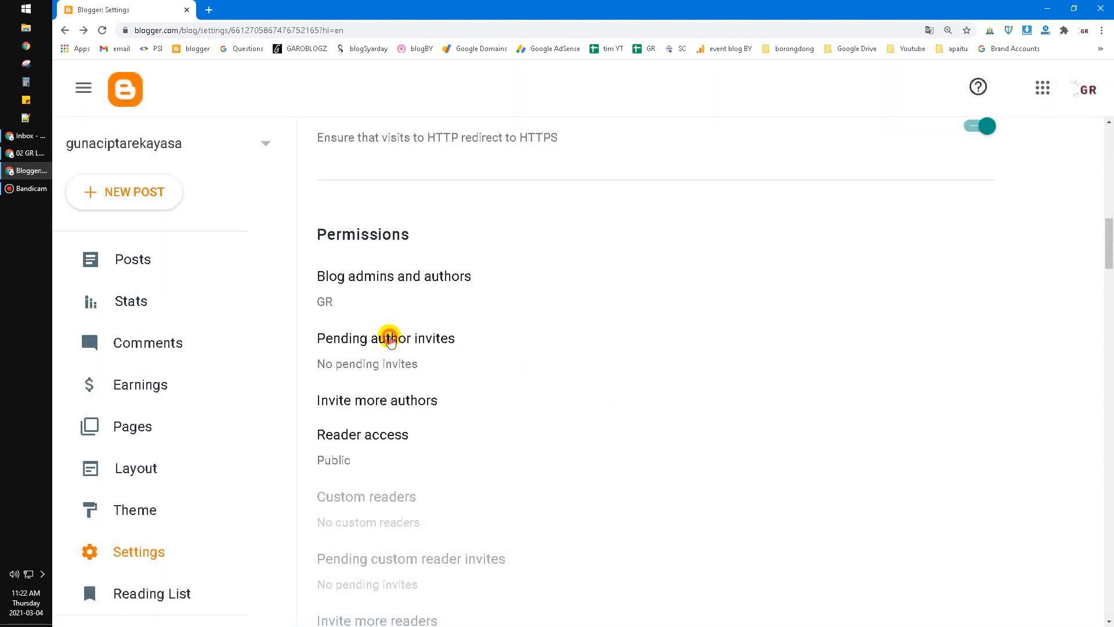
{"action": "mouse_move", "coordinate": [421, 285]}
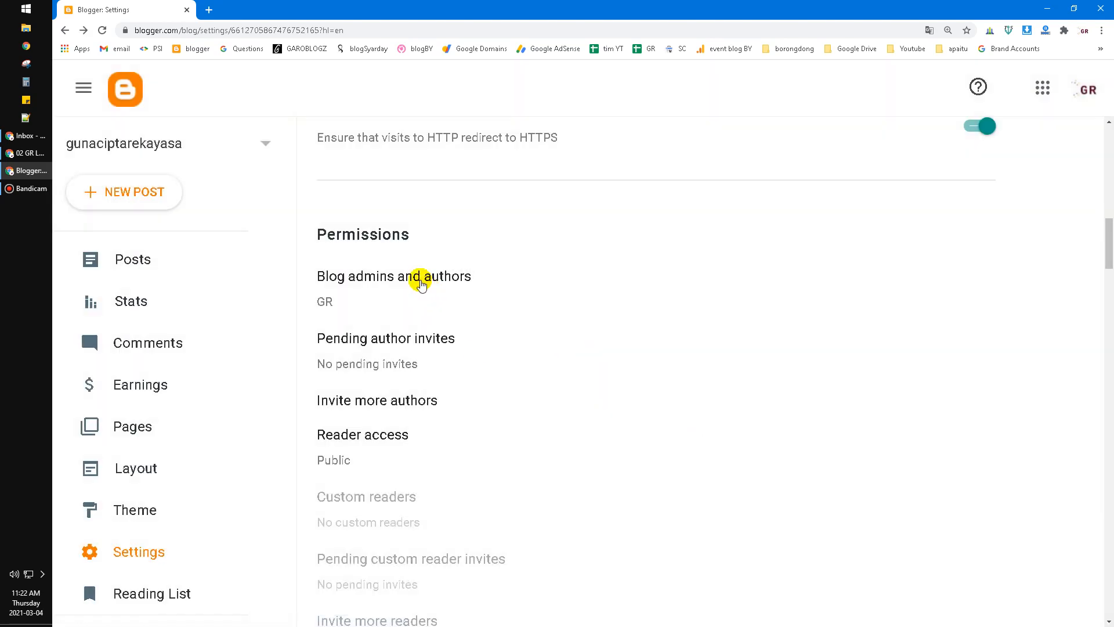
{"action": "left_click", "coordinate": [393, 276]}
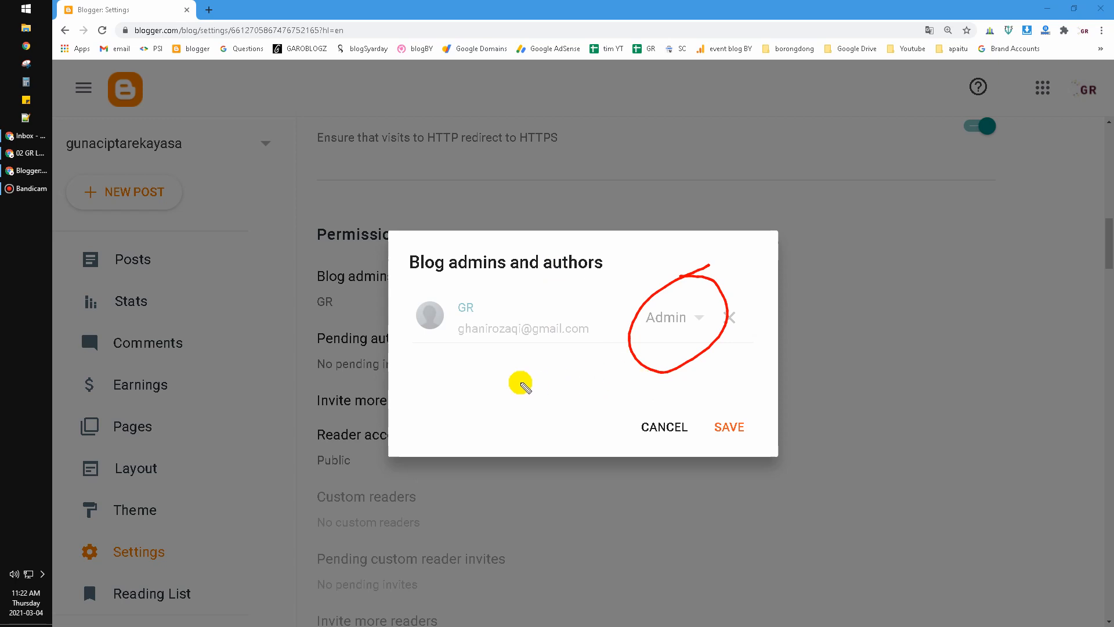
{"action": "mouse_move", "coordinate": [552, 348]}
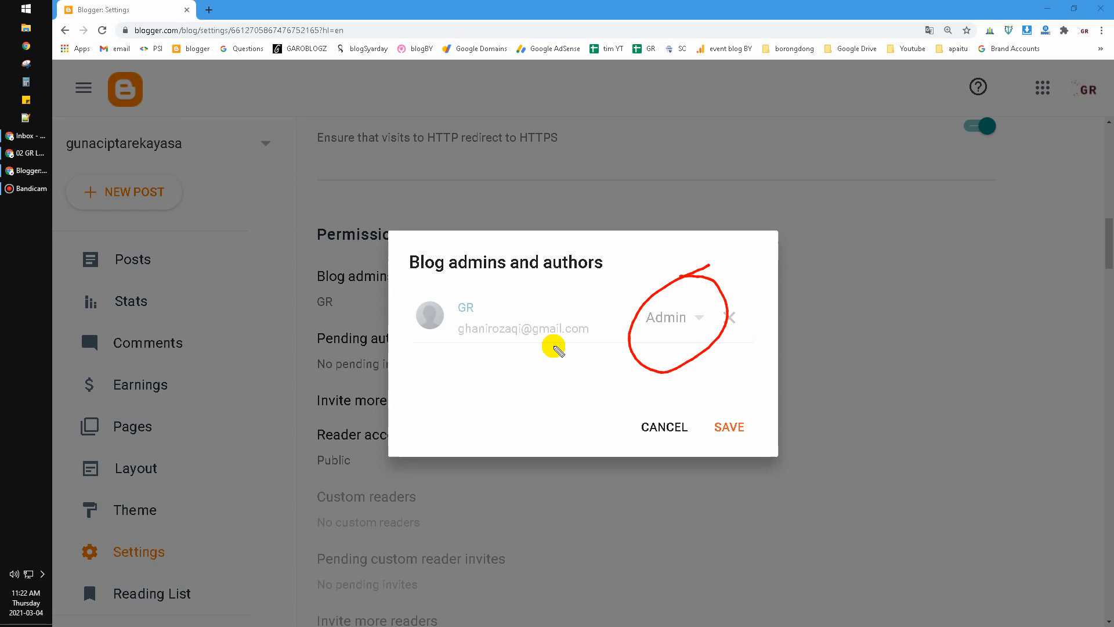